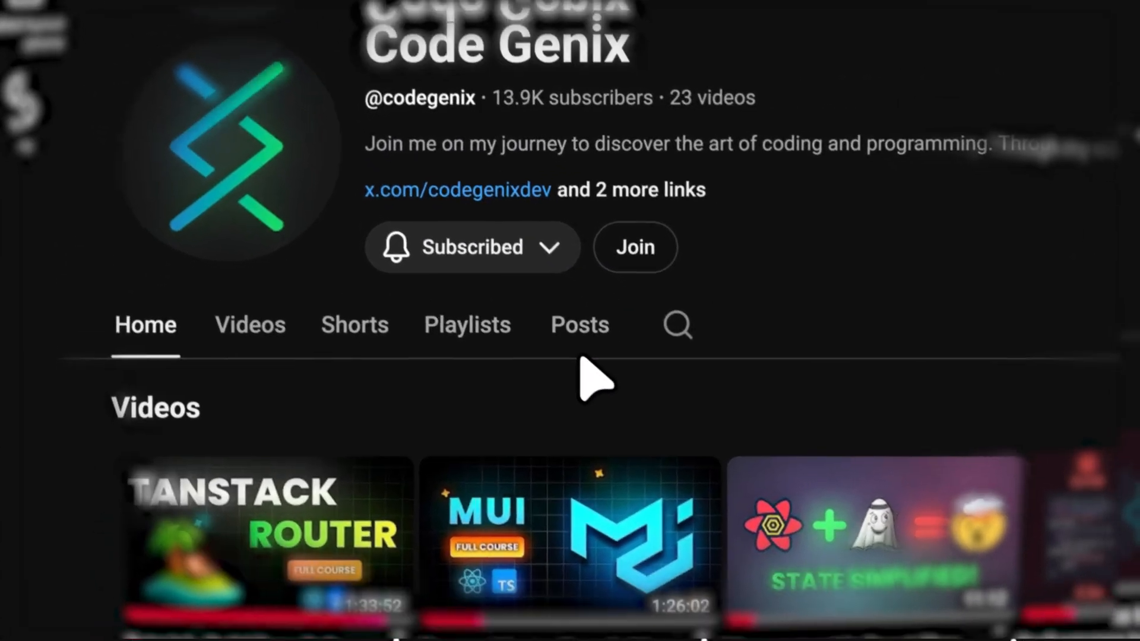
Expand the features/category folder and scroll through its components and services files, including api.ts
click(579, 324)
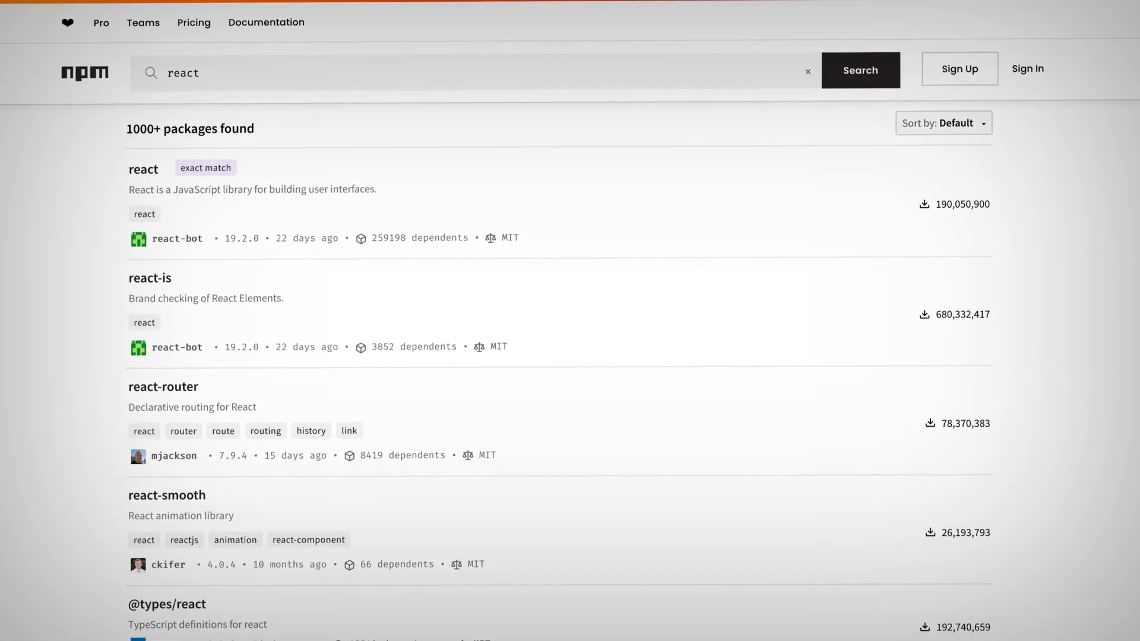
scroll(down, 3)
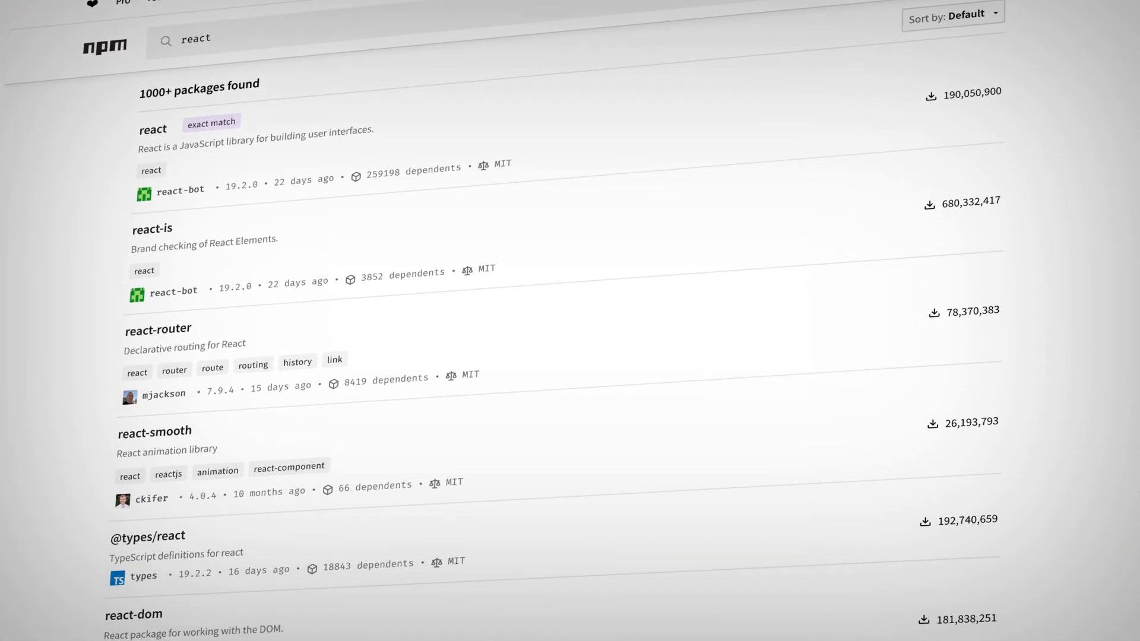
scroll(down, 3)
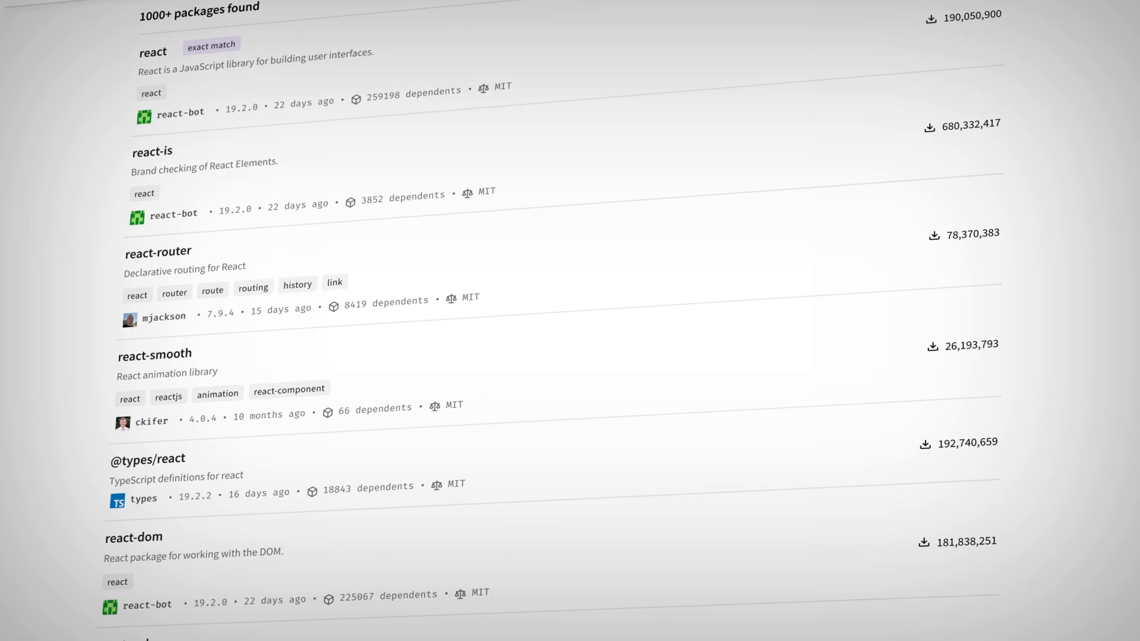
scroll(down, 3)
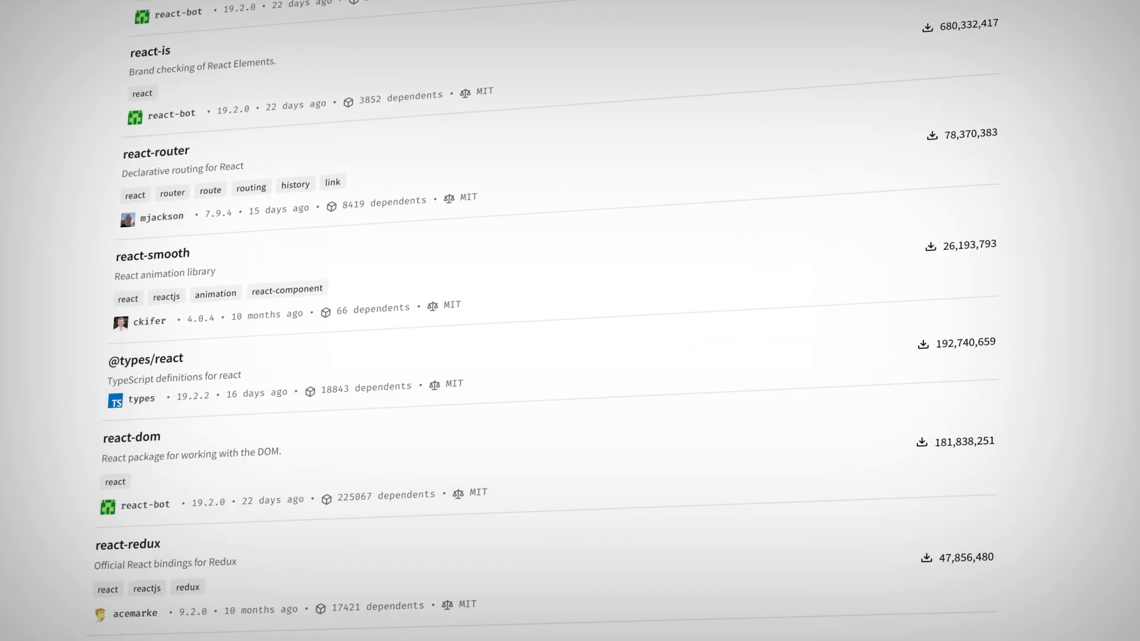
scroll(down, 3)
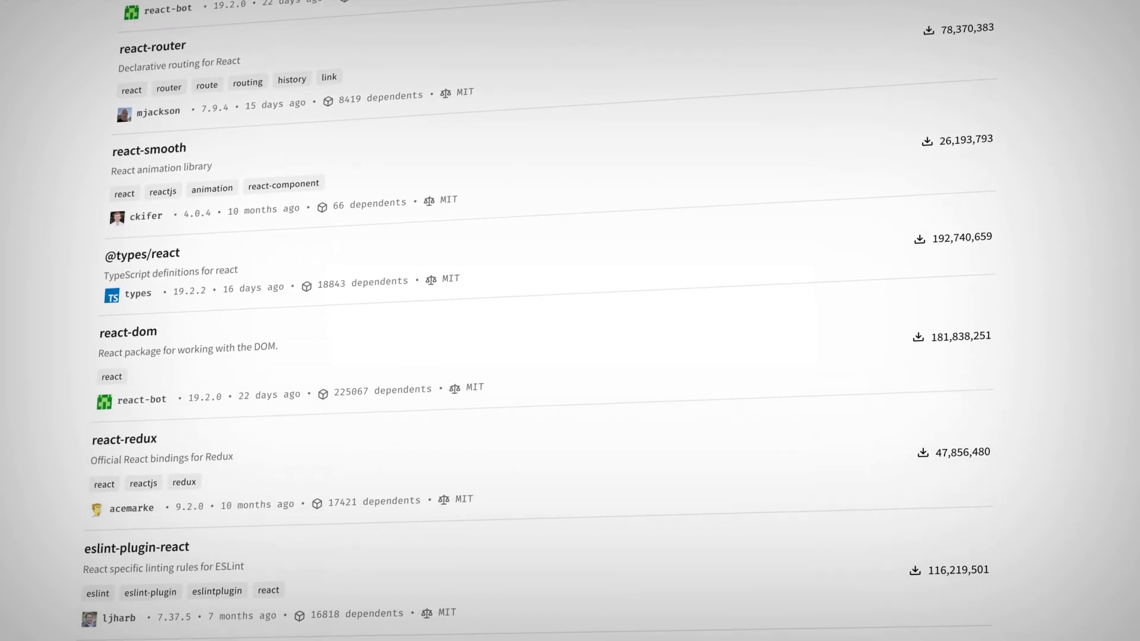
scroll(down, 3)
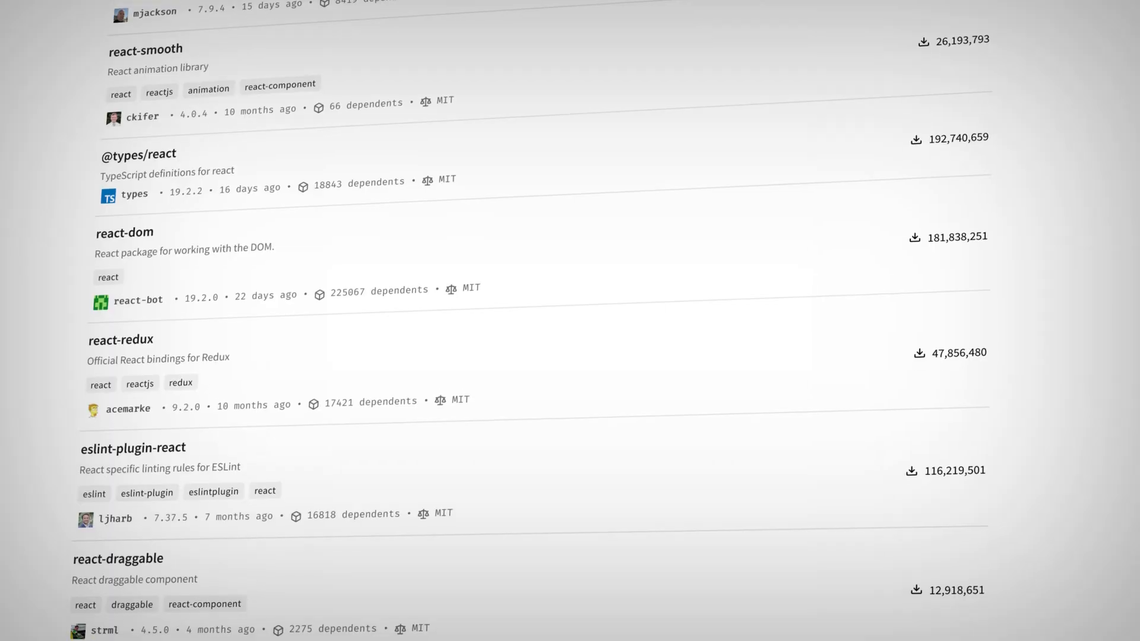
scroll(down, 3)
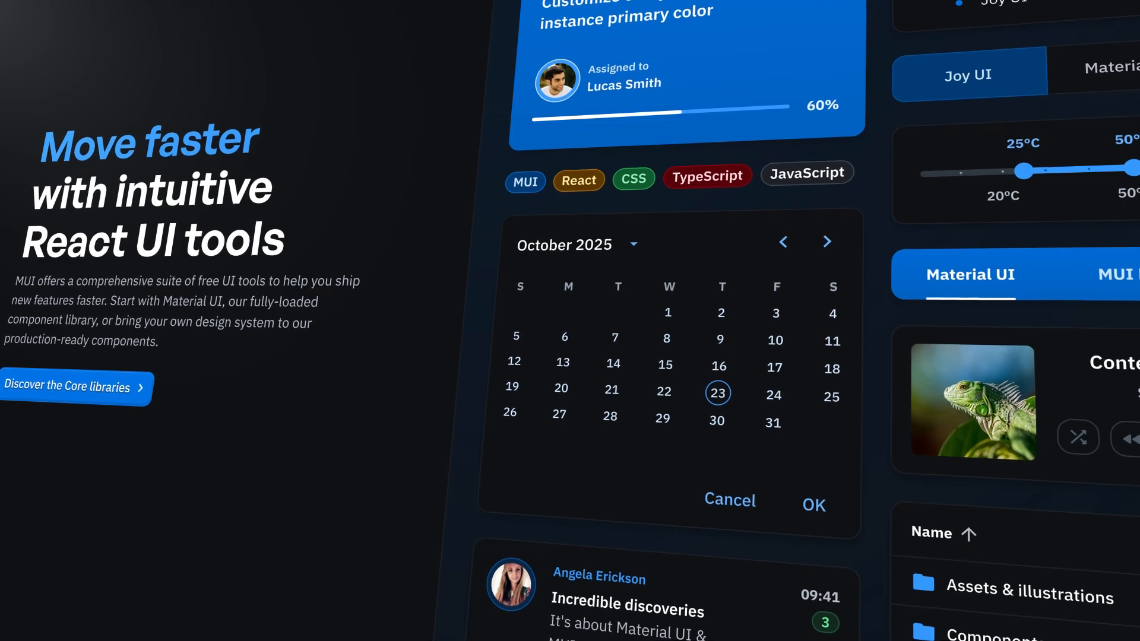
Scroll further to the category types folder and expand it to reveal the type schema files
scroll(down, 3)
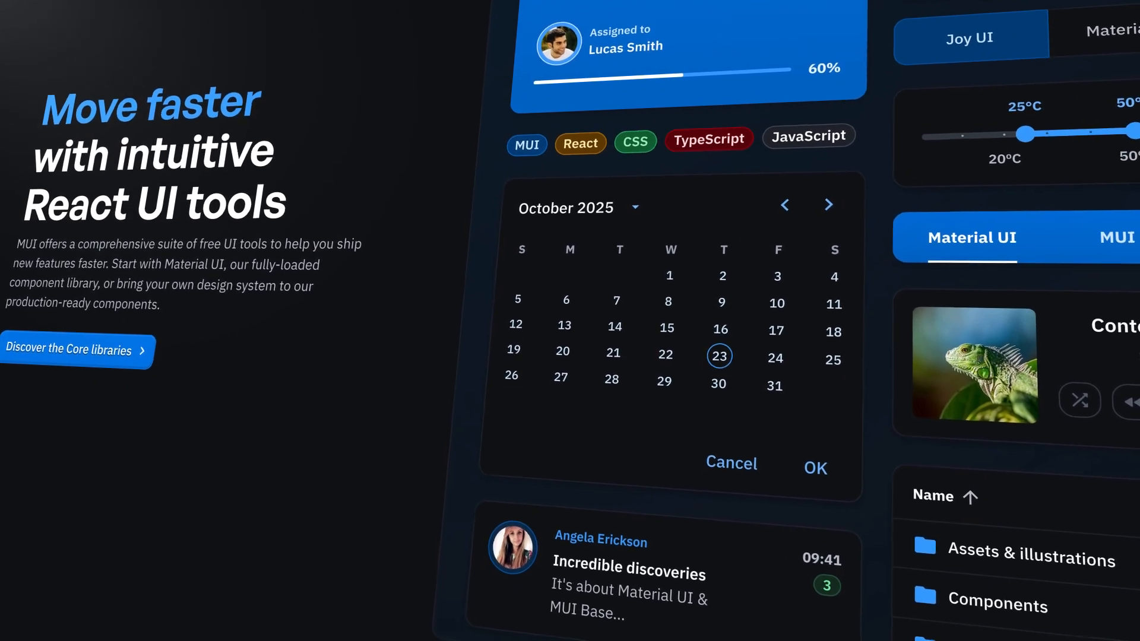
scroll(down, 3)
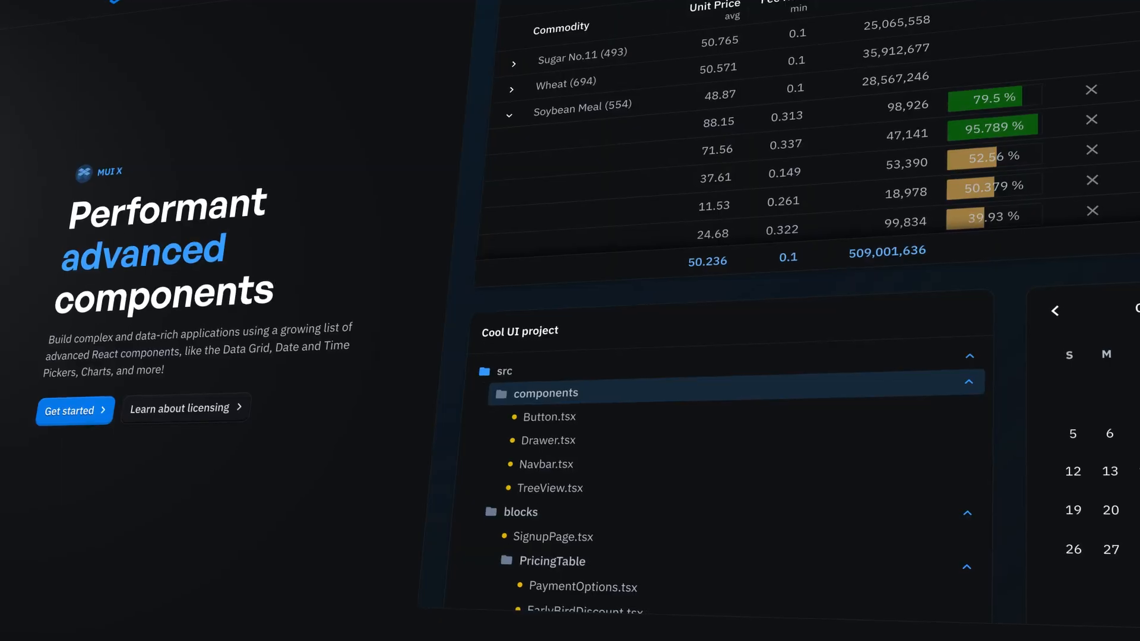
scroll(down, 3)
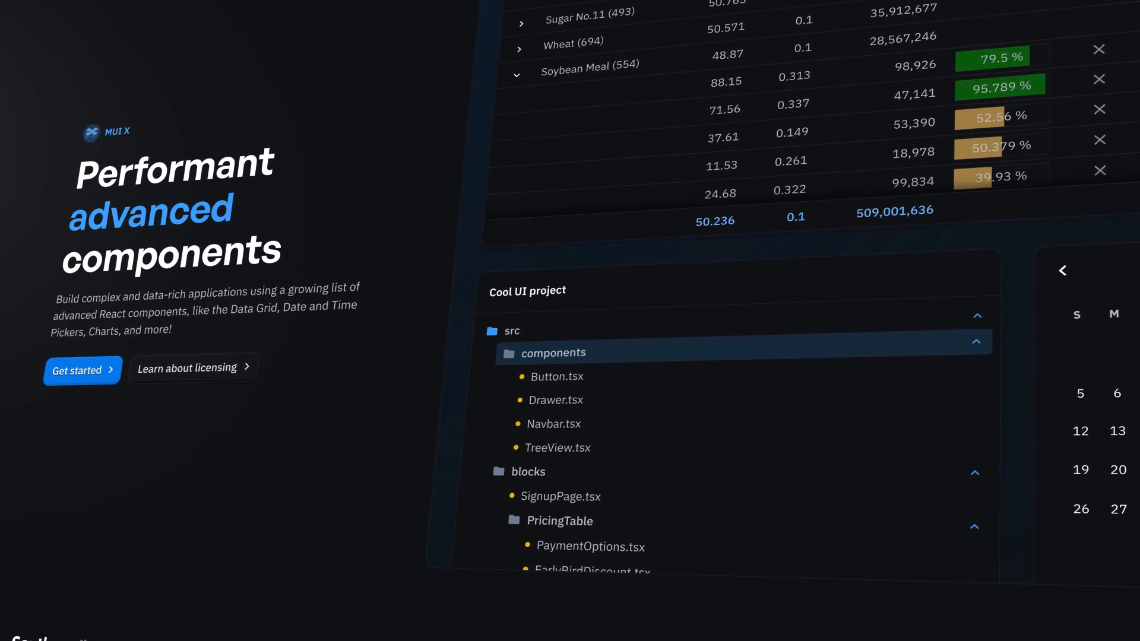
scroll(down, 3)
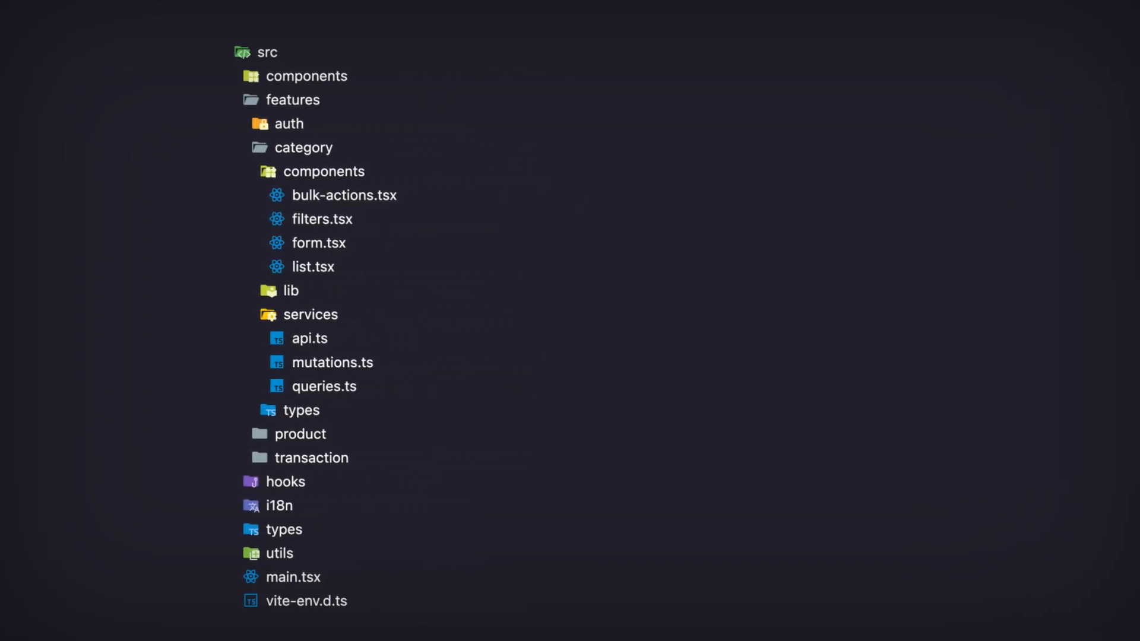
click(318, 242)
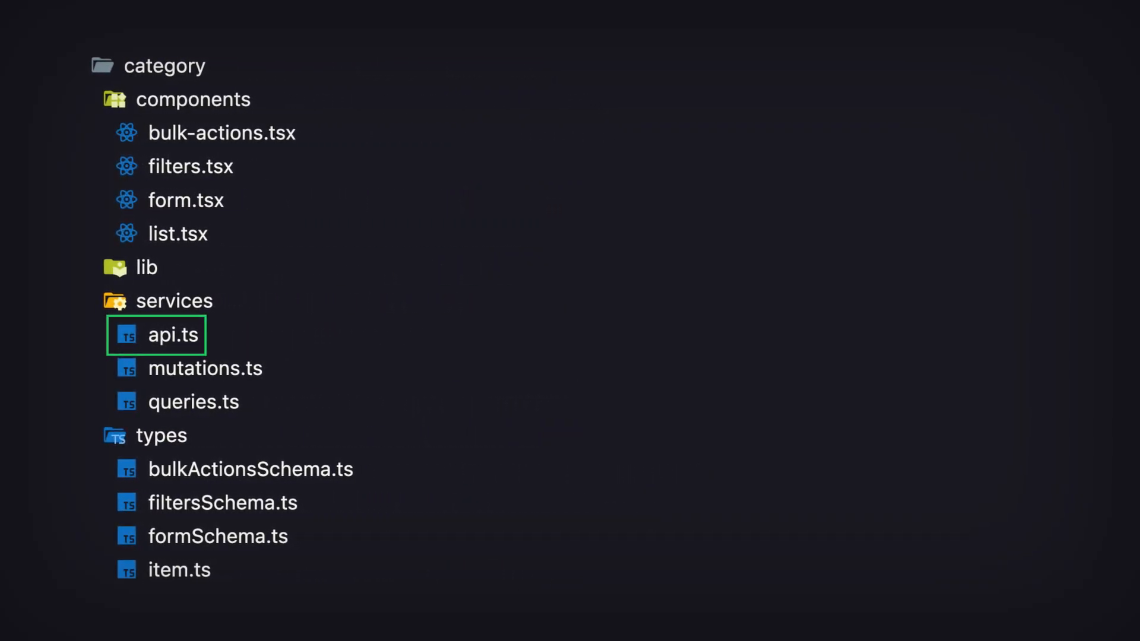
click(173, 335)
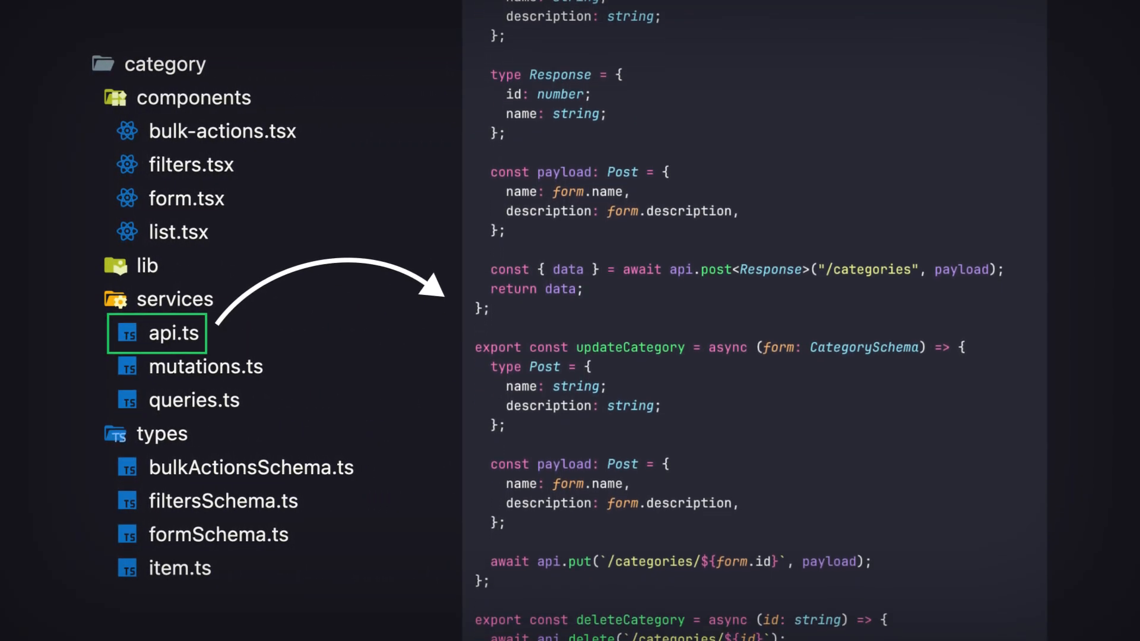
scroll(down, 3)
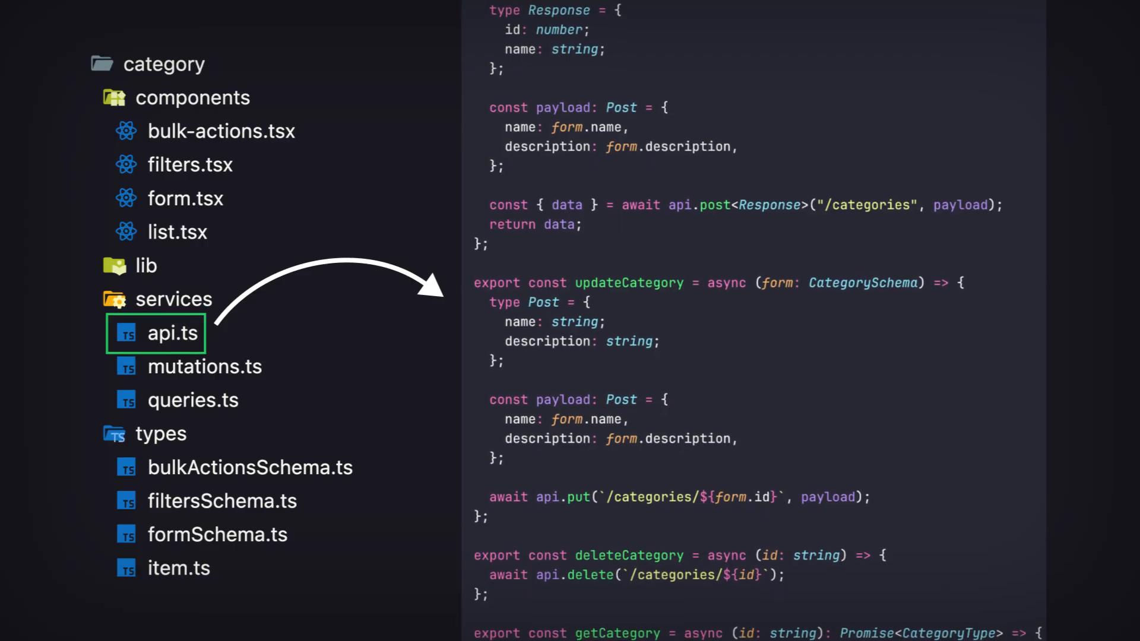
scroll(down, 3)
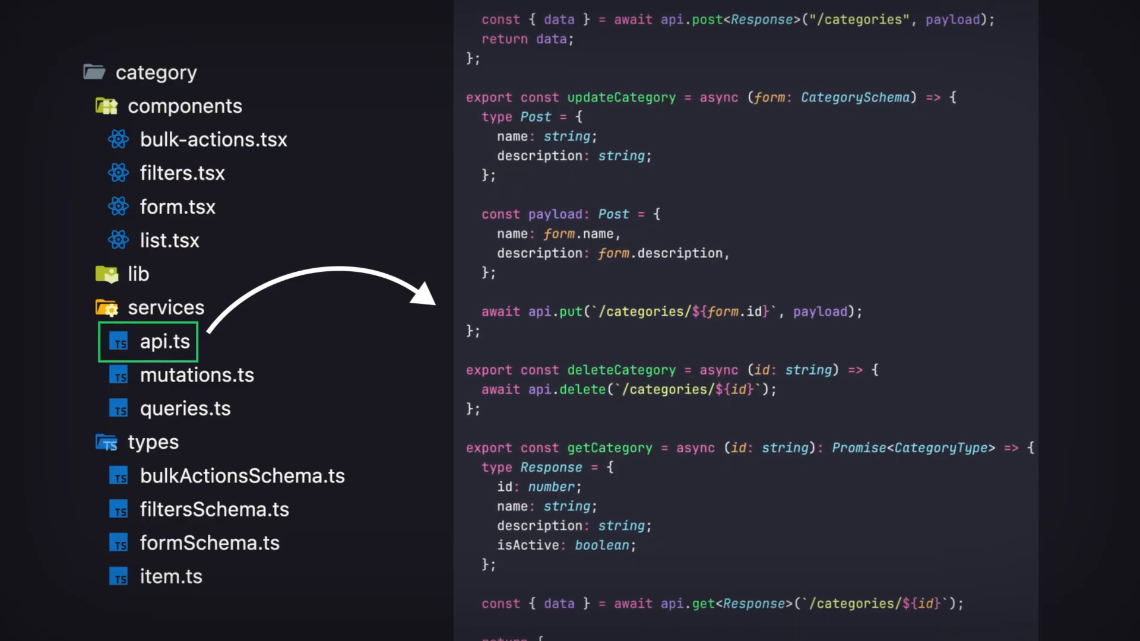
scroll(down, 3)
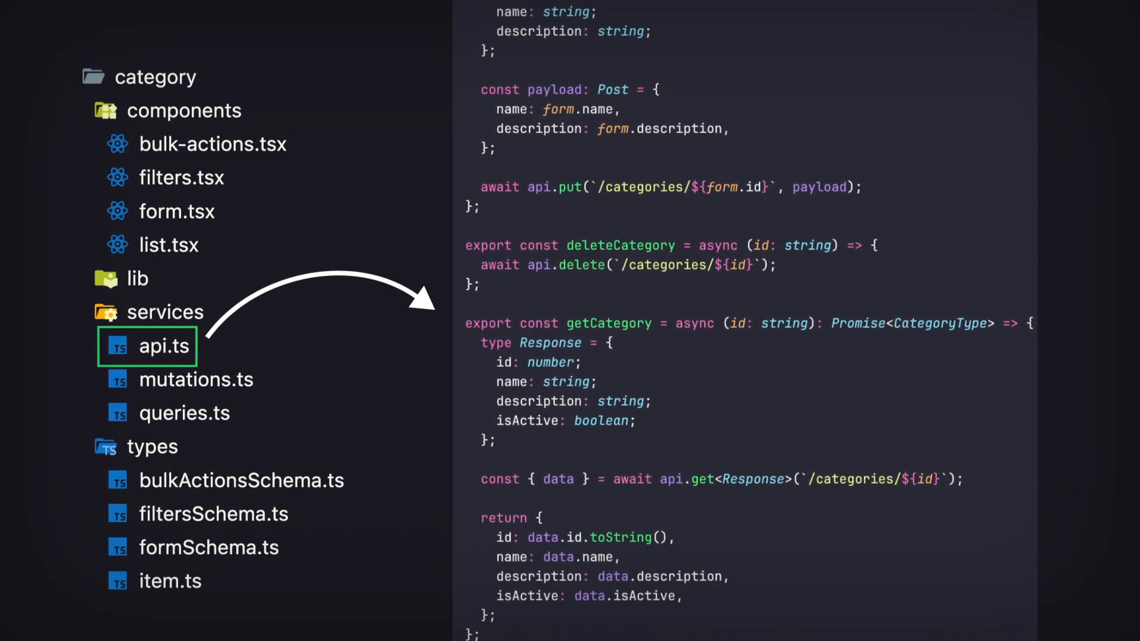
scroll(down, 3)
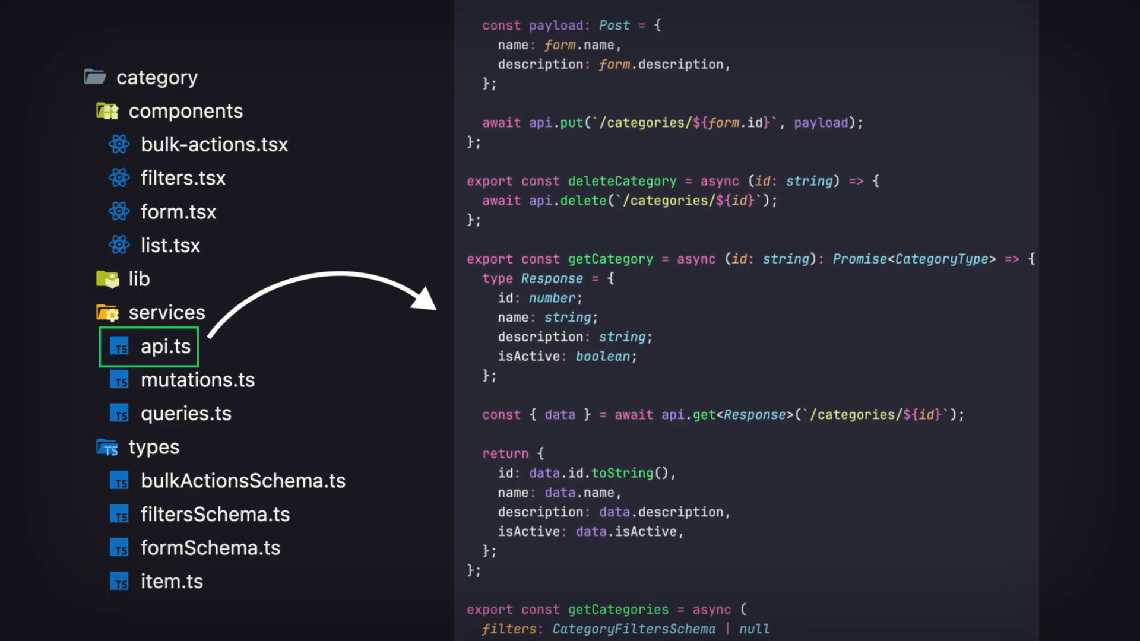
scroll(down, 3)
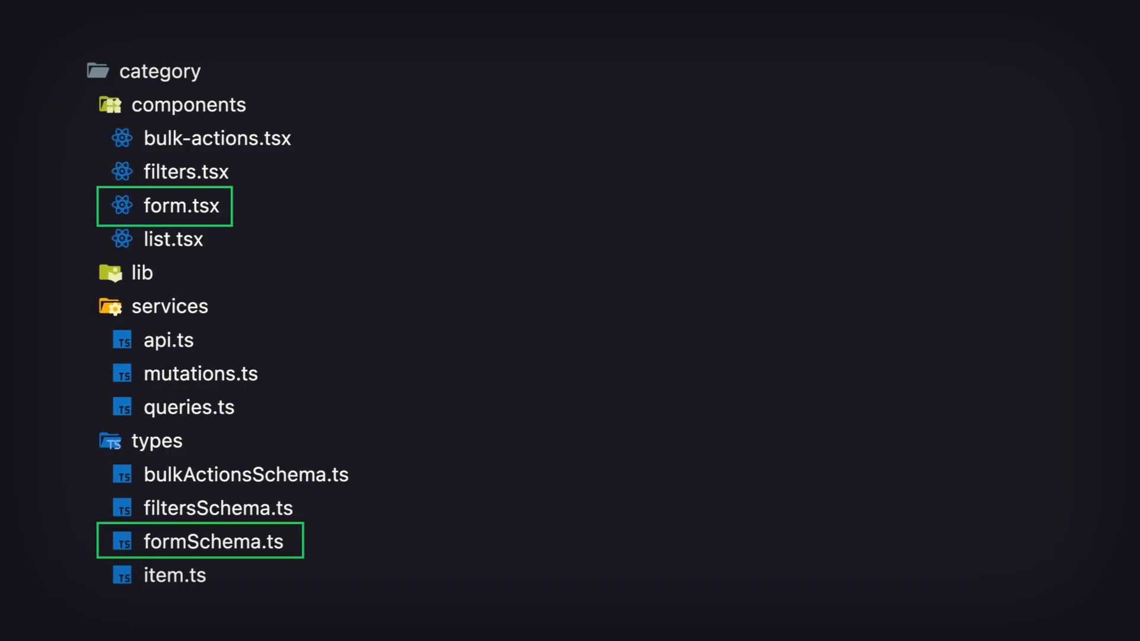
Show src/components/ui/input.tsx with its useFormContext Controller wiring fields to the form
click(214, 541)
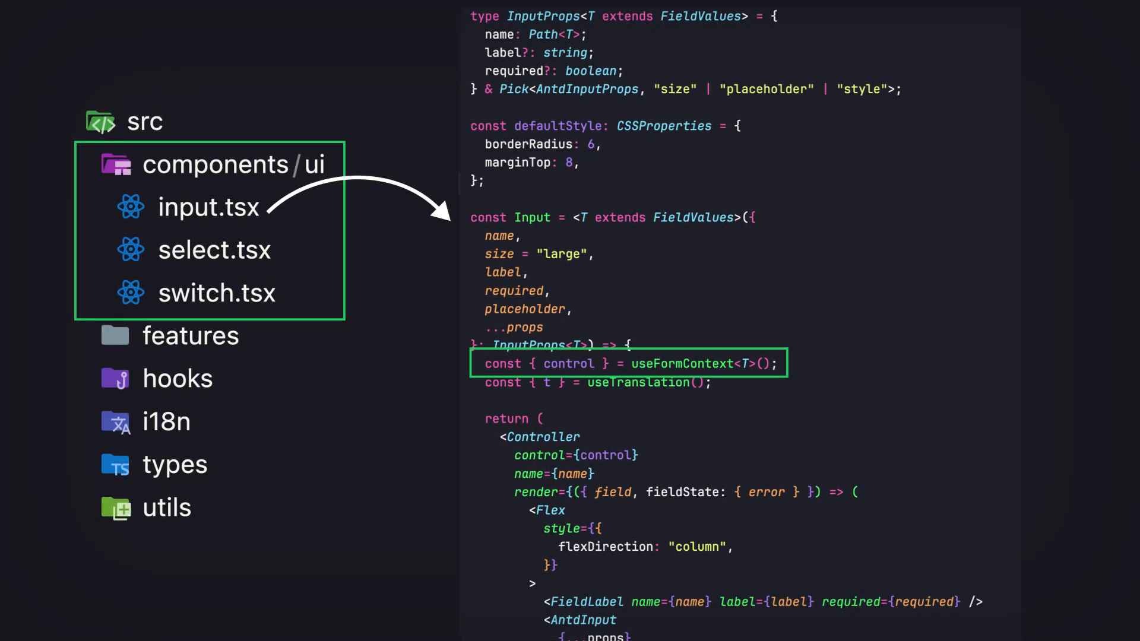
Scroll the src tree to the category lib folder listing use-columns.tsx and use-query-params.ts
scroll(down, 3)
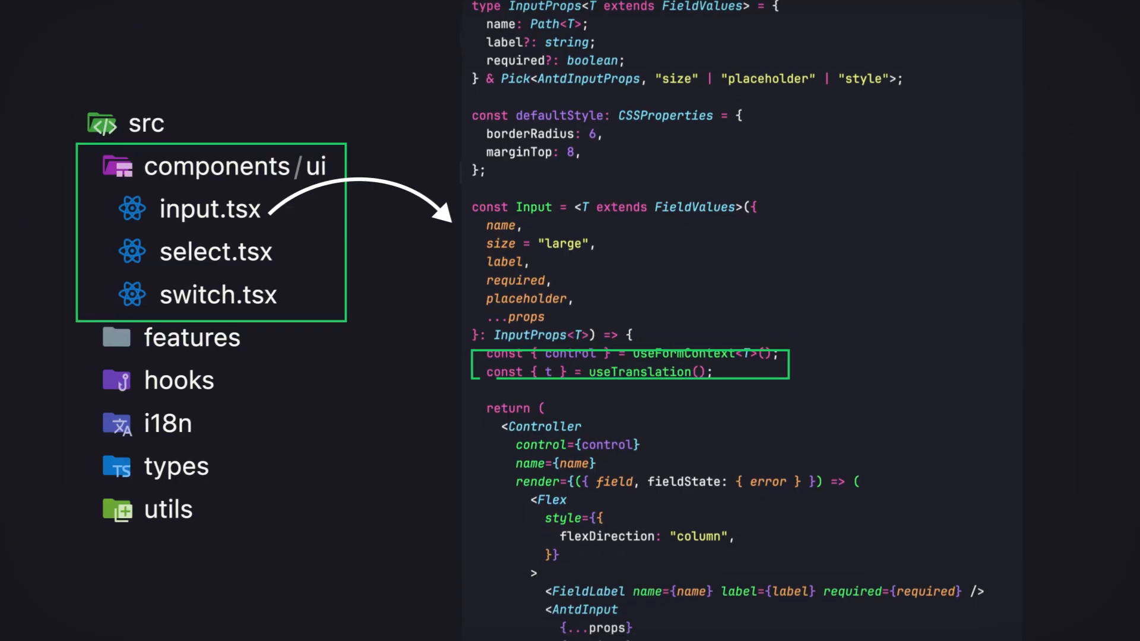
scroll(down, 3)
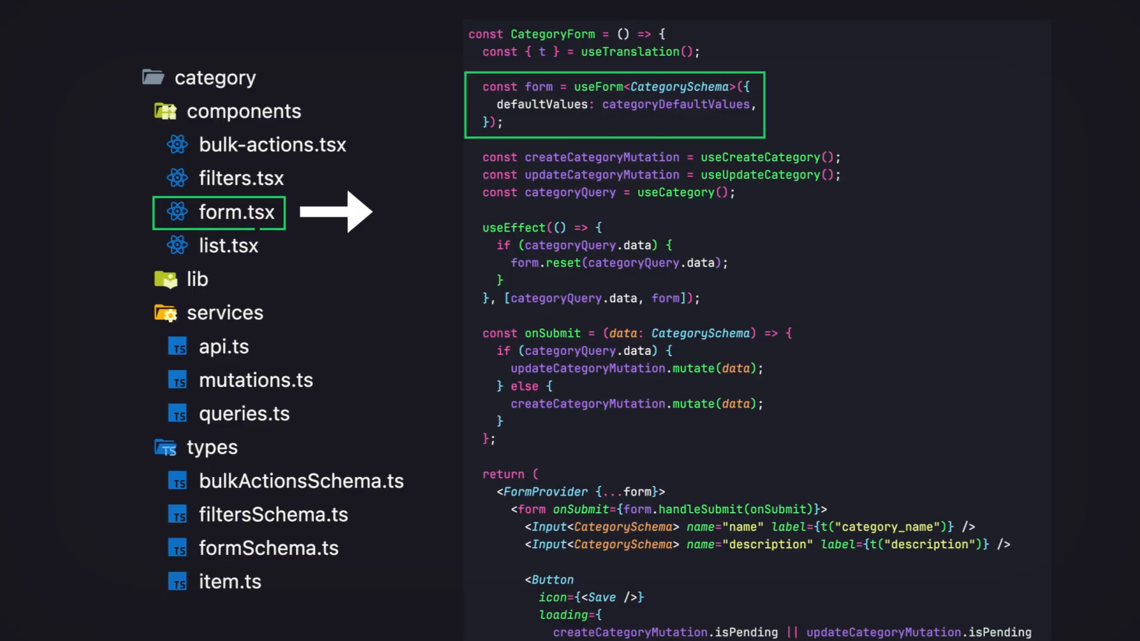
scroll(down, 3)
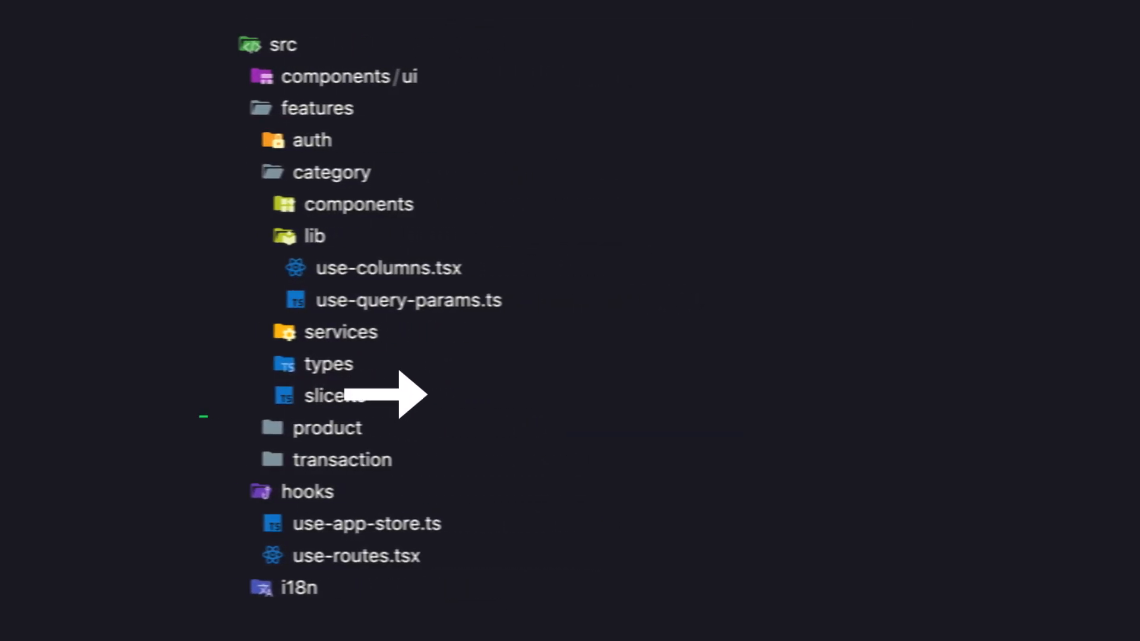
Show slice.ts's Zustand category store, then the root .prettierrc with print width, tab and import-order settings
click(335, 396)
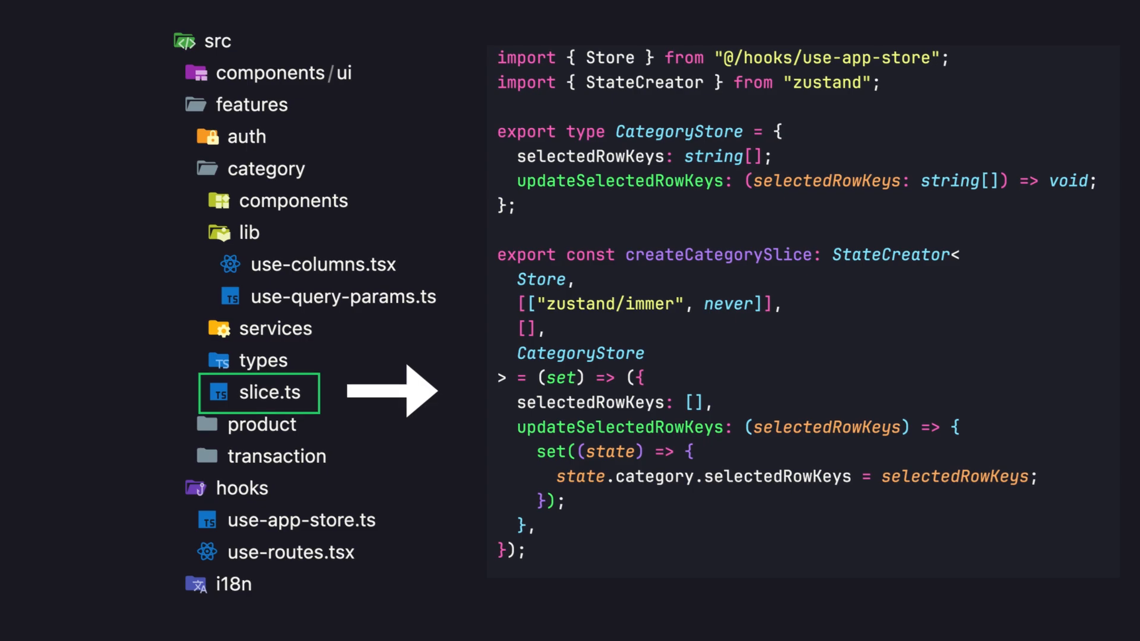
click(300, 520)
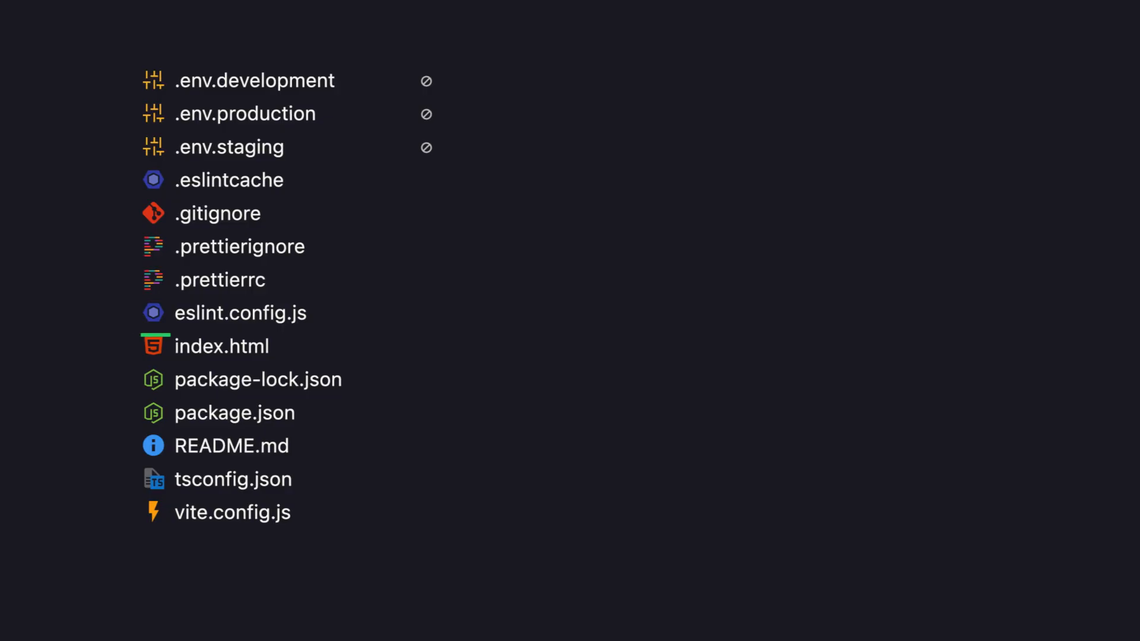
click(225, 280)
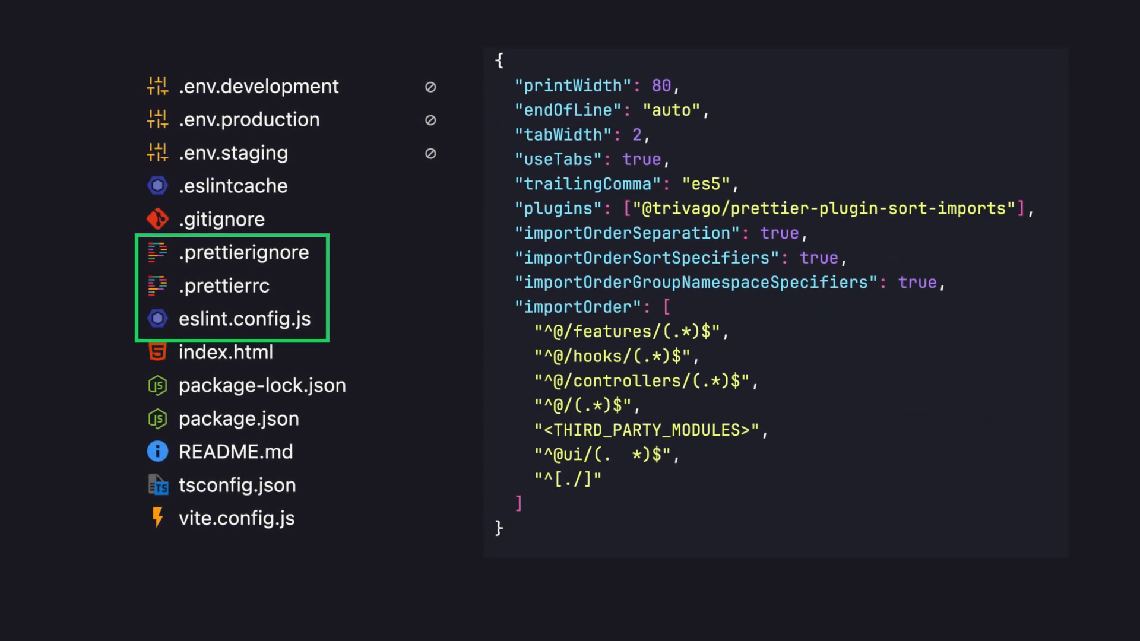